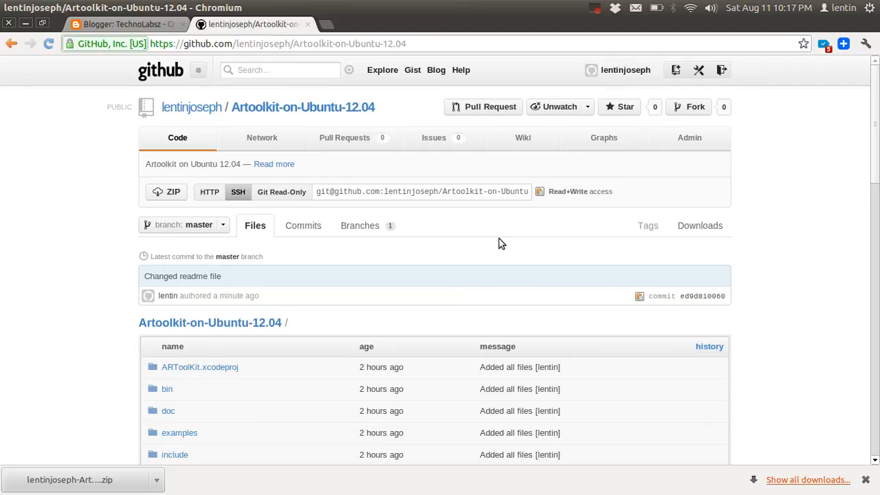
pyautogui.moveTo(506, 299)
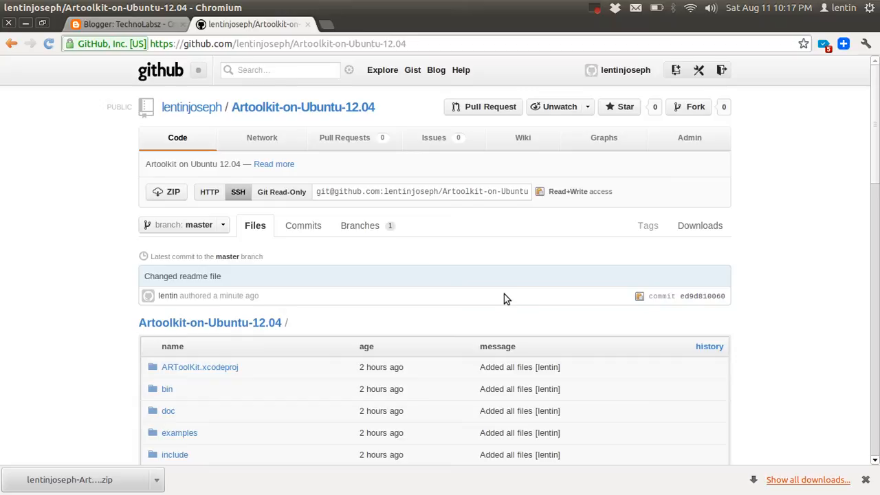
pyautogui.moveTo(400, 293)
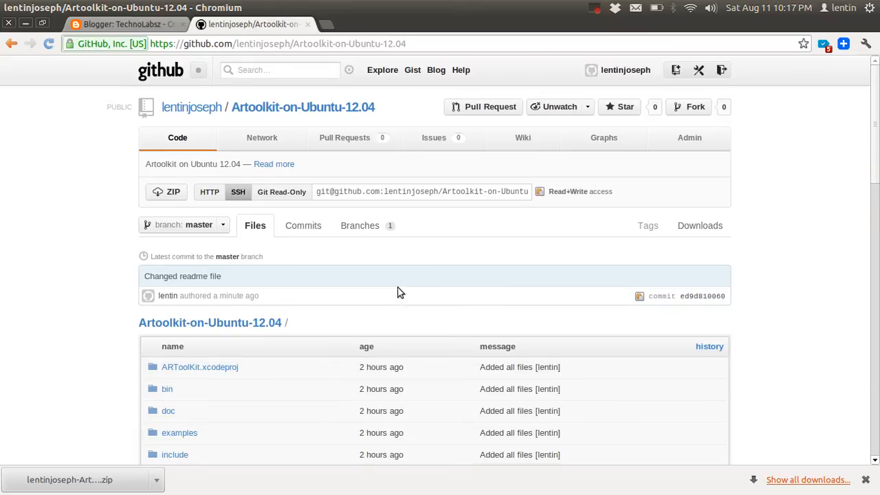
pyautogui.moveTo(167, 191)
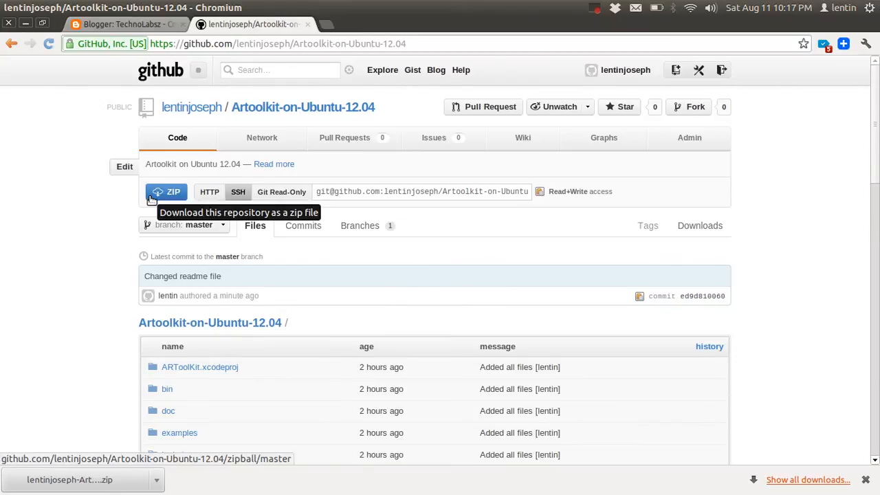
pyautogui.moveTo(292, 211)
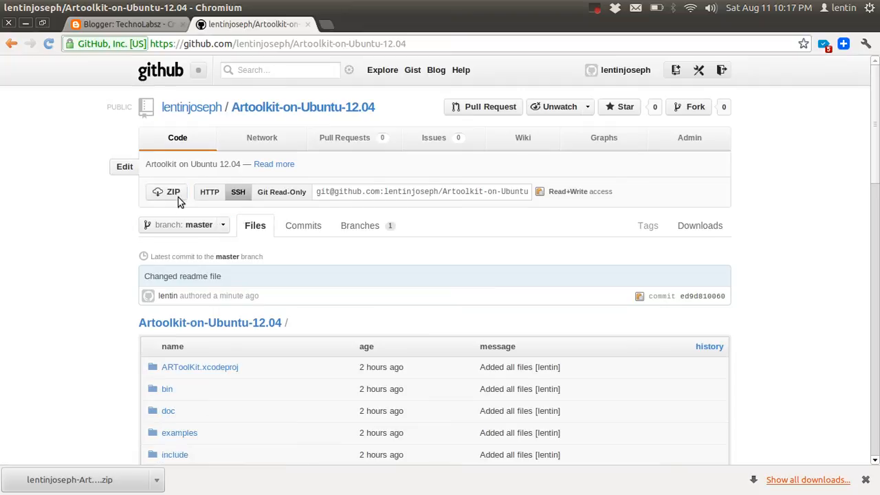
pyautogui.moveTo(16, 113)
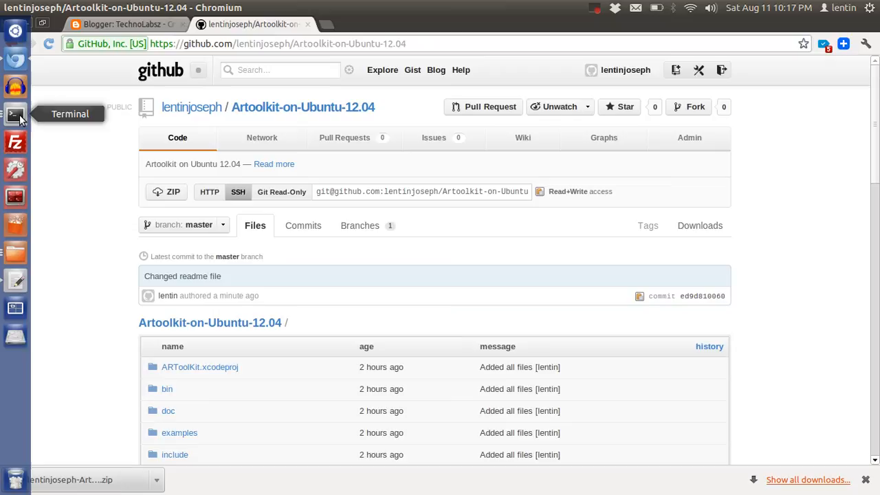
# Step: Enter 'patch-before installing' in a new terminal and type the artk-v4l2 patch -p0 command
pyautogui.click(15, 115)
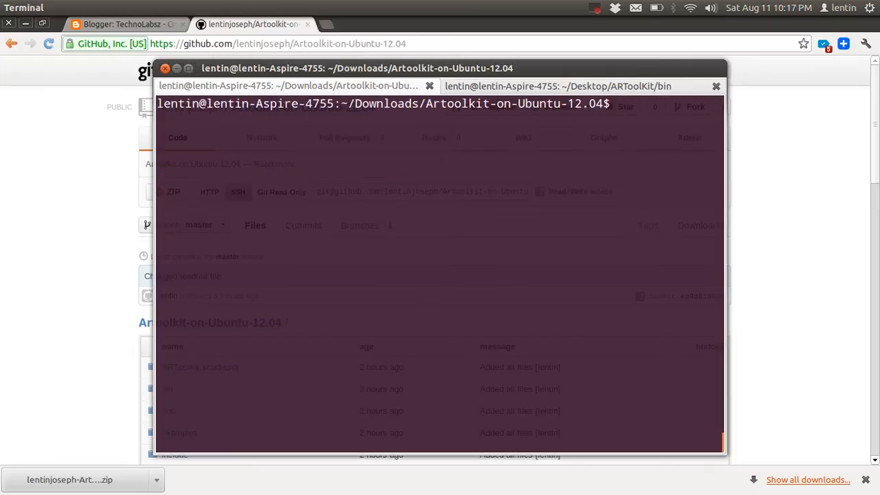
pyautogui.write('cd')
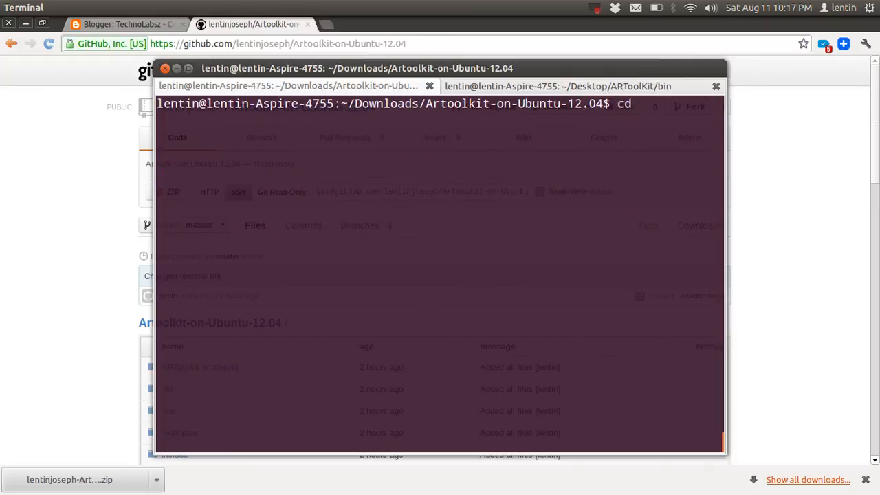
pyautogui.write('patch-before\\ installing/')
pyautogui.write('ls')
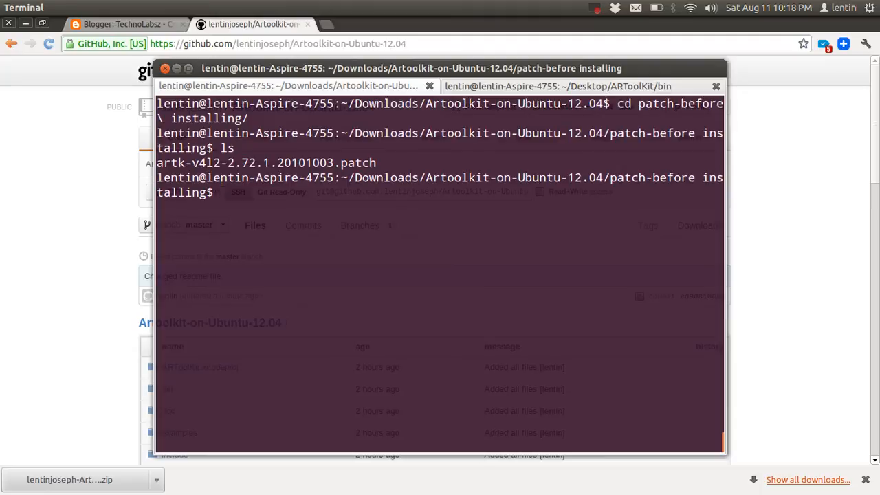
pyautogui.write('cd patch-before\\ installing/')
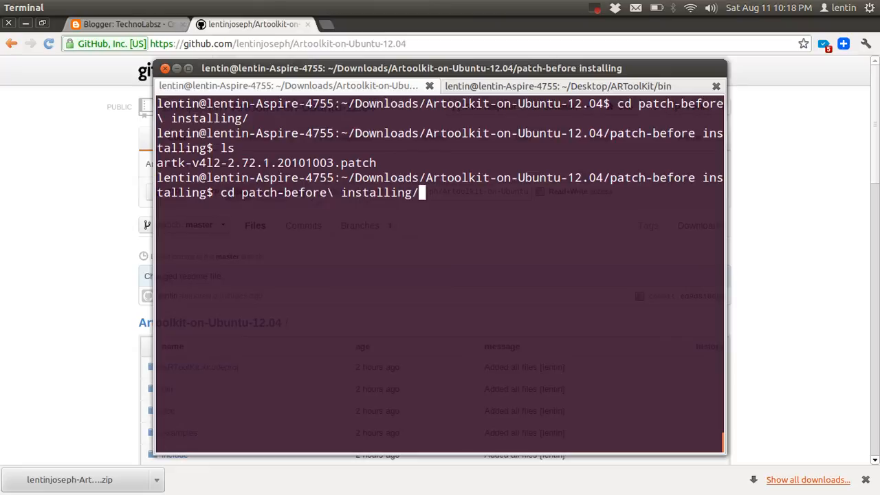
pyautogui.write('patch -p0 -d . < artk-v4l2-2.72.1.20101003.patch')
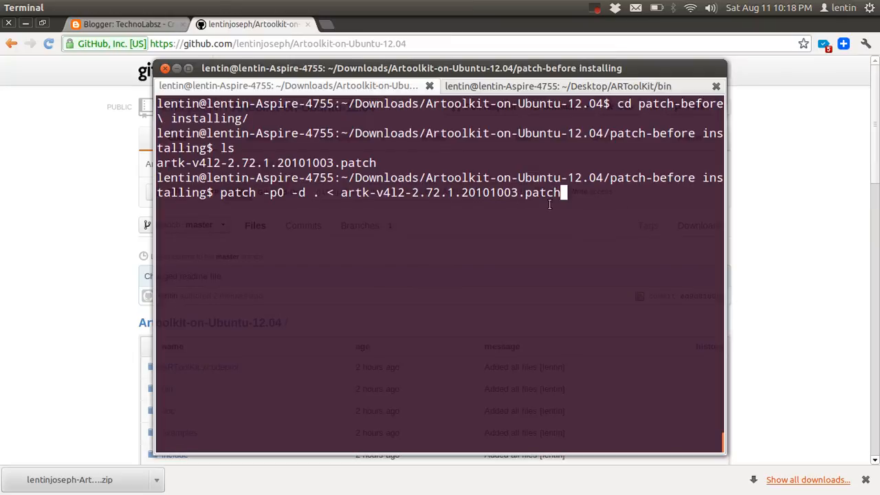
pyautogui.moveTo(613, 133)
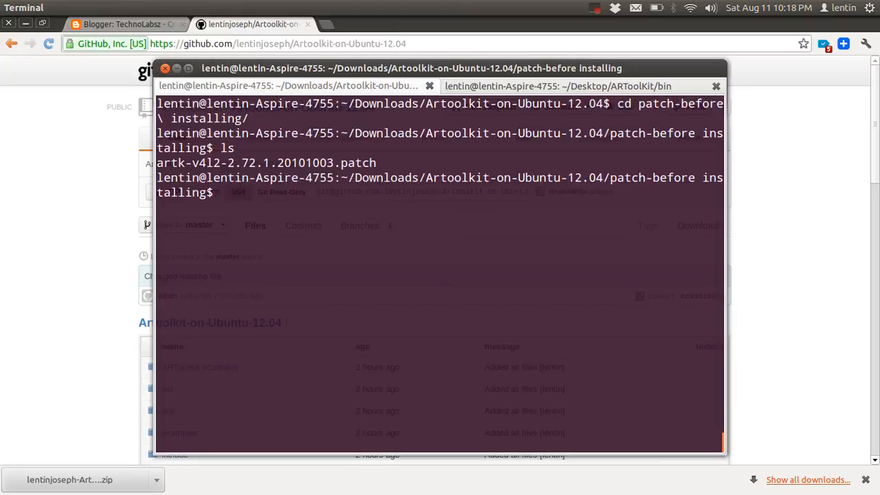
# Step: Return to the Artoolkit-on-Ubuntu-12.04 root with cd .. and run make
pyautogui.write('./Co')
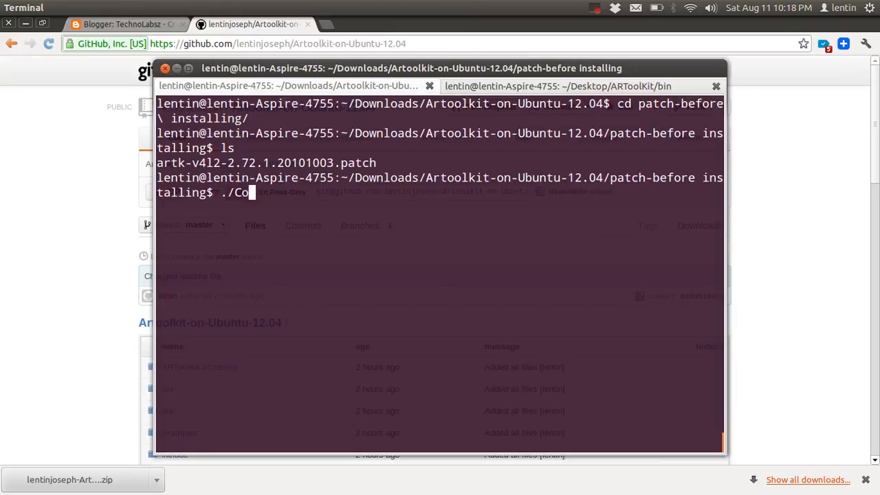
pyautogui.write('cd ..')
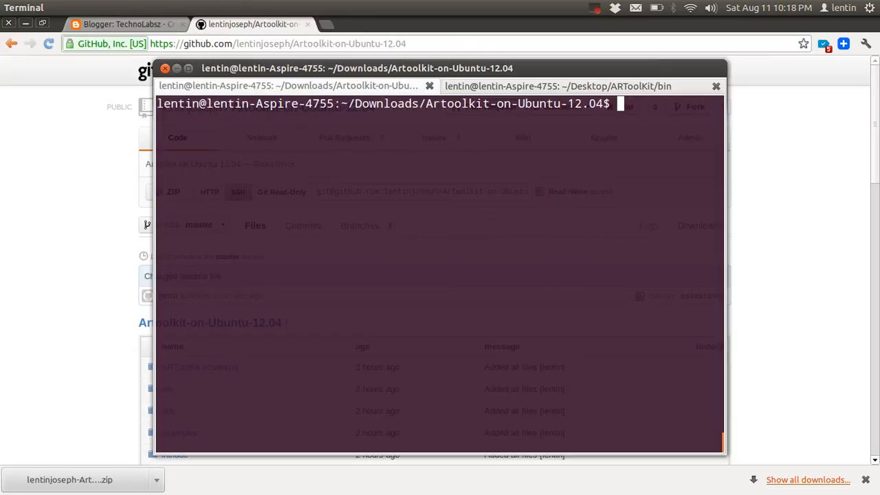
pyautogui.write('make')
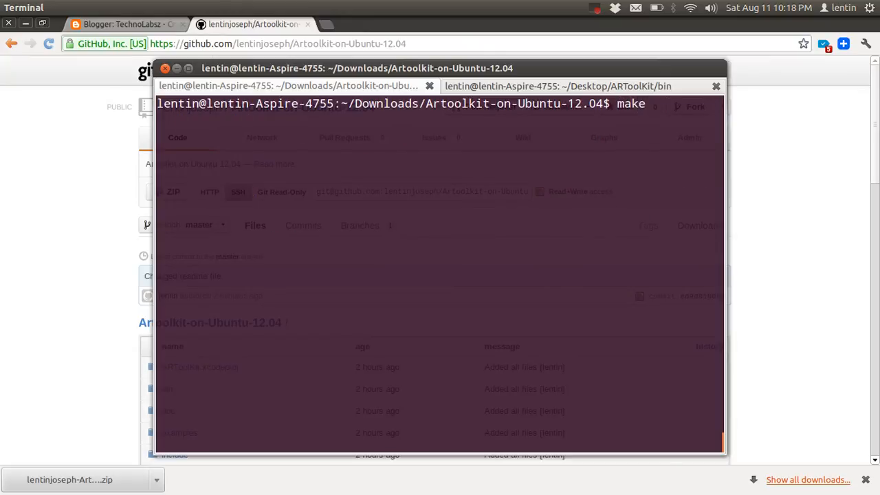
pyautogui.press('BackSpace')
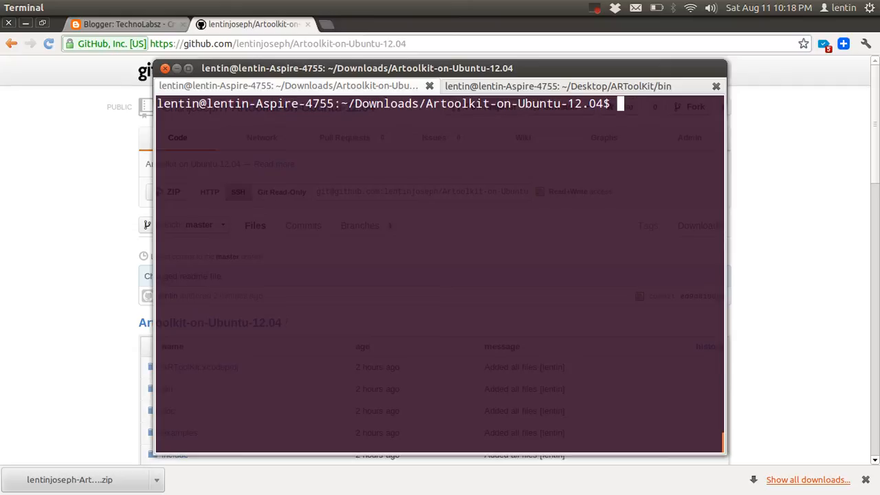
# Step: Switch to the ~/Desktop/ARToolKit/bin tab and type ./simpleTest
pyautogui.click(556, 85)
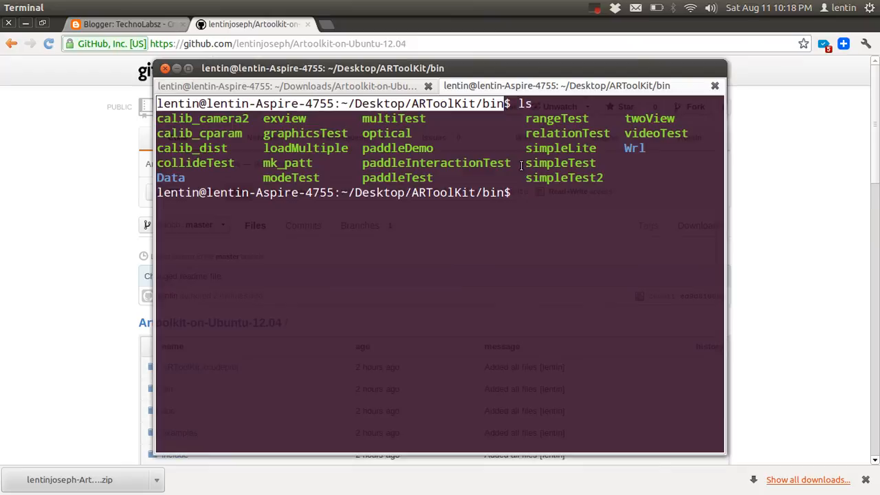
pyautogui.moveTo(520, 193)
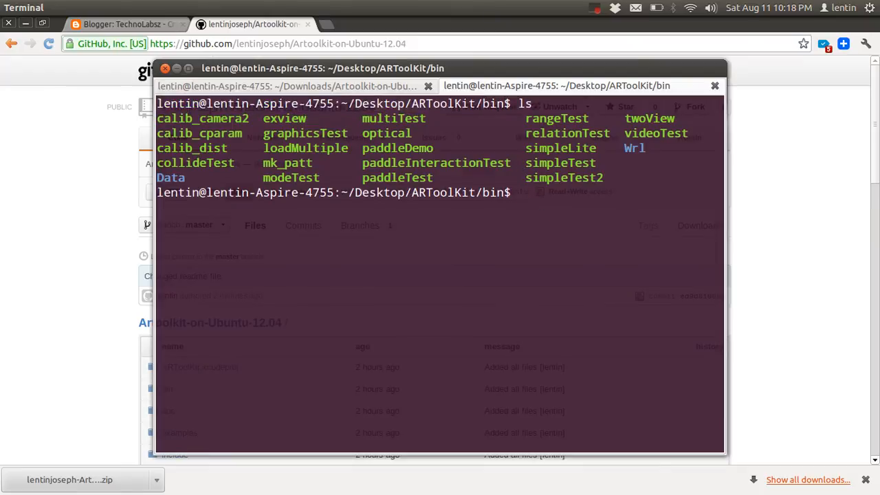
pyautogui.write('./simple')
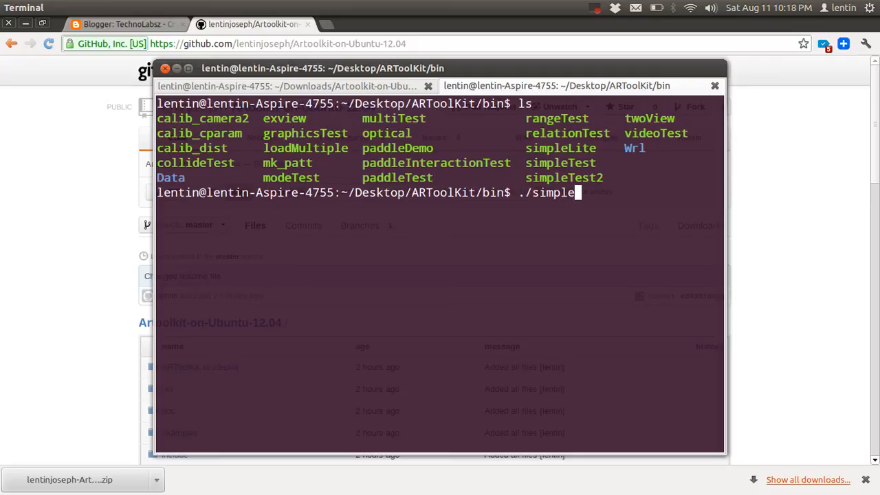
pyautogui.write('T')
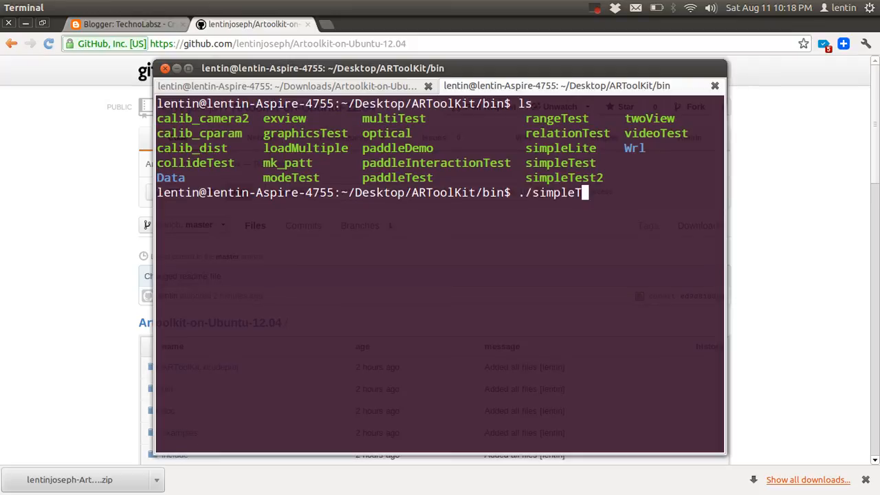
pyautogui.write('est')
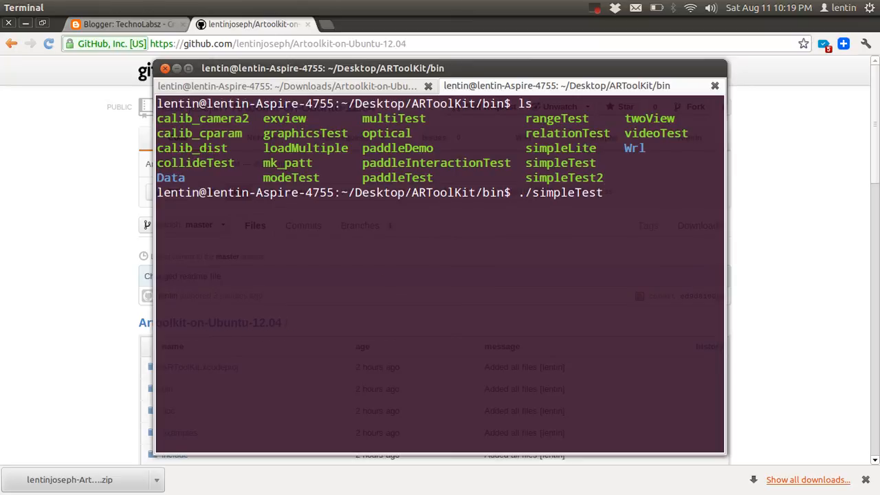
# Step: Run ./simpleTest, showing 640x480 camera parameters at about 8 fps
pyautogui.press('Return')
pyautogui.write('./')
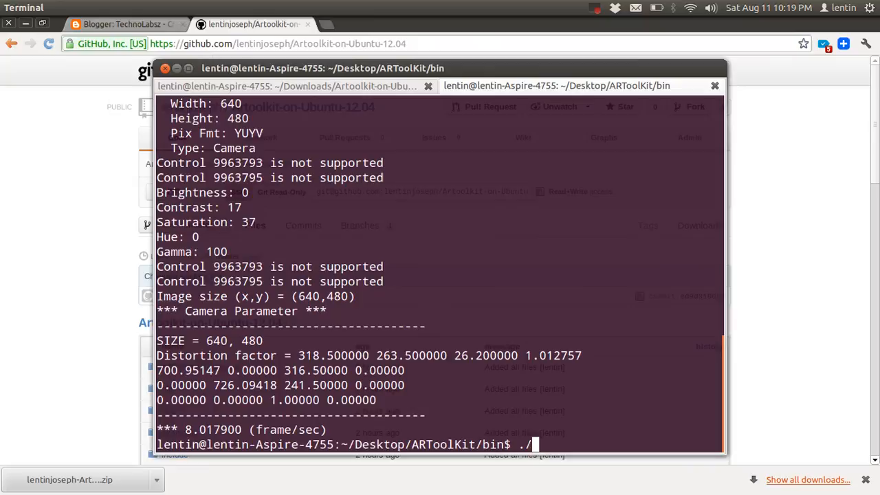
# Step: Try the missing simpleLite2 sample, list the bin folder, and rerun simpleTest
pyautogui.write('simpleLite')
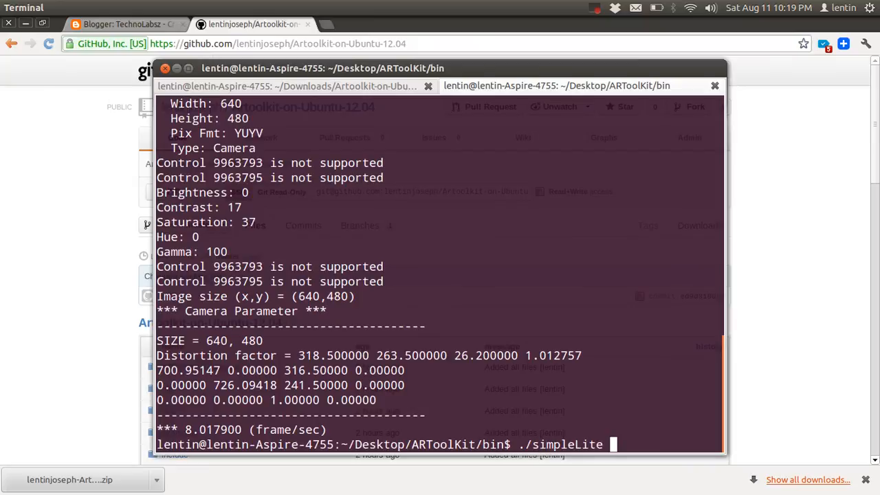
pyautogui.press('Return')
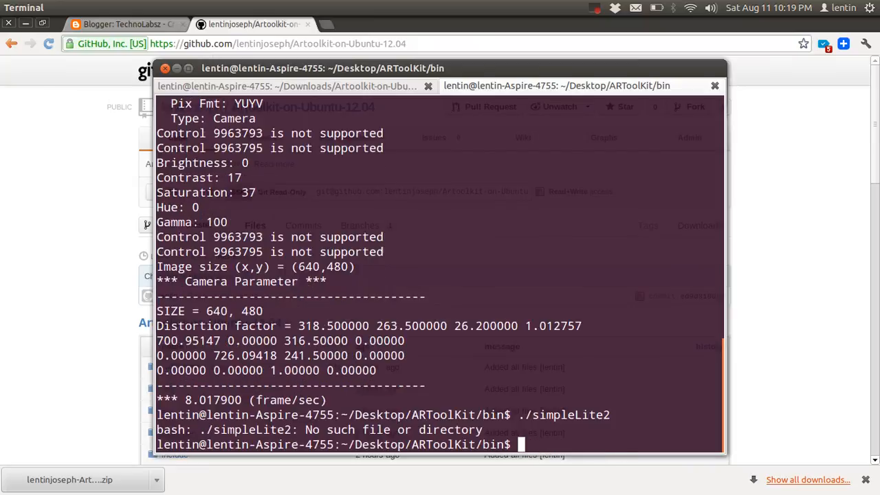
pyautogui.write('ls')
pyautogui.write('./simpleTest')
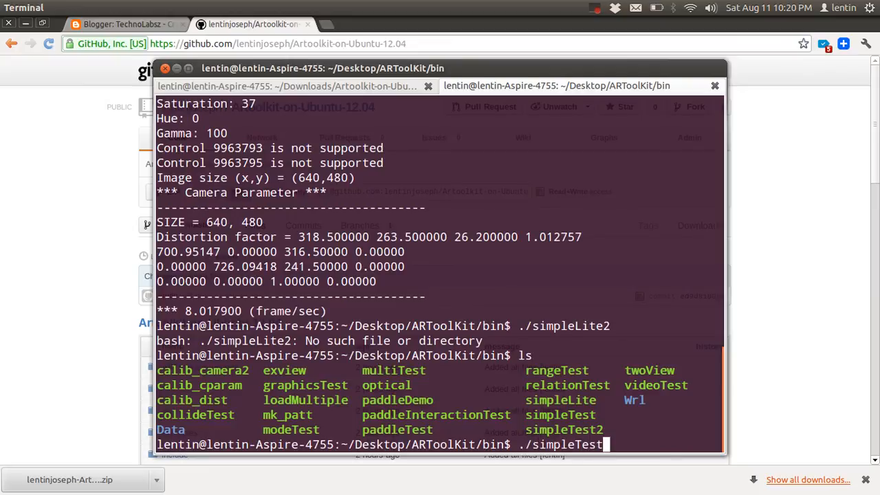
pyautogui.press('Return')
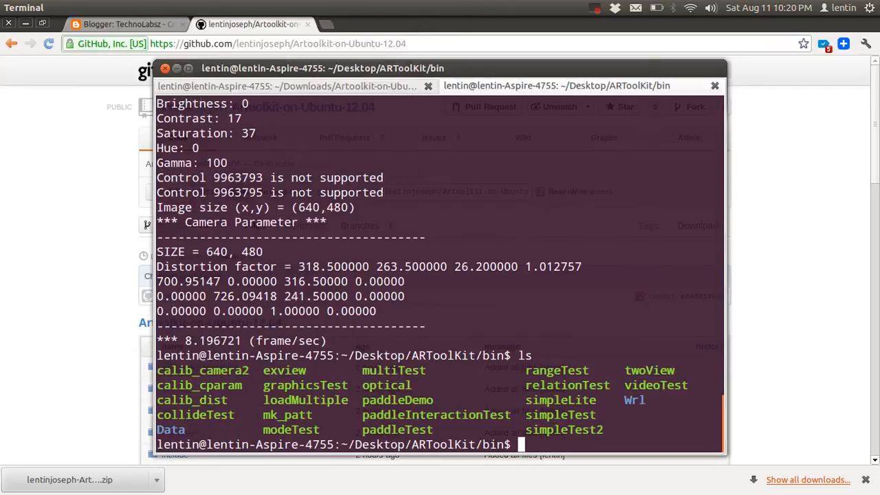
pyautogui.write('./')
pyautogui.write('l')
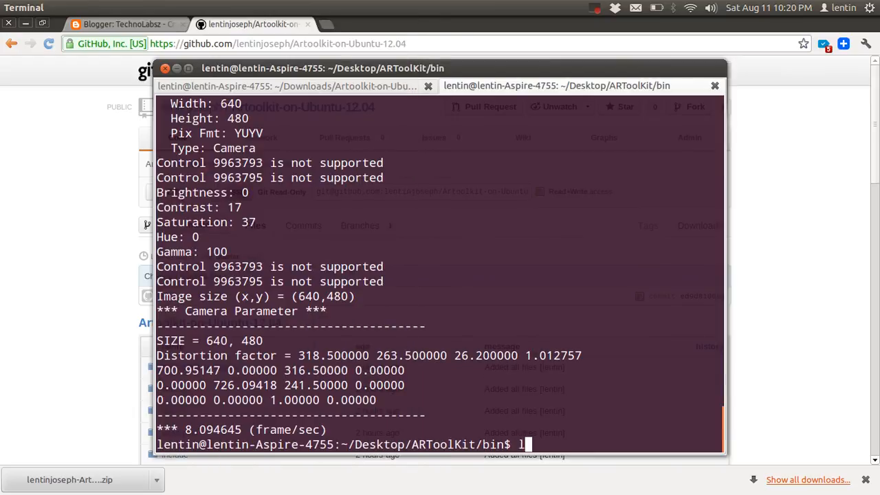
# Step: Run ls and ./multiTest, then launch ./mk_patt to await a camera parameter file
pyautogui.press('Return')
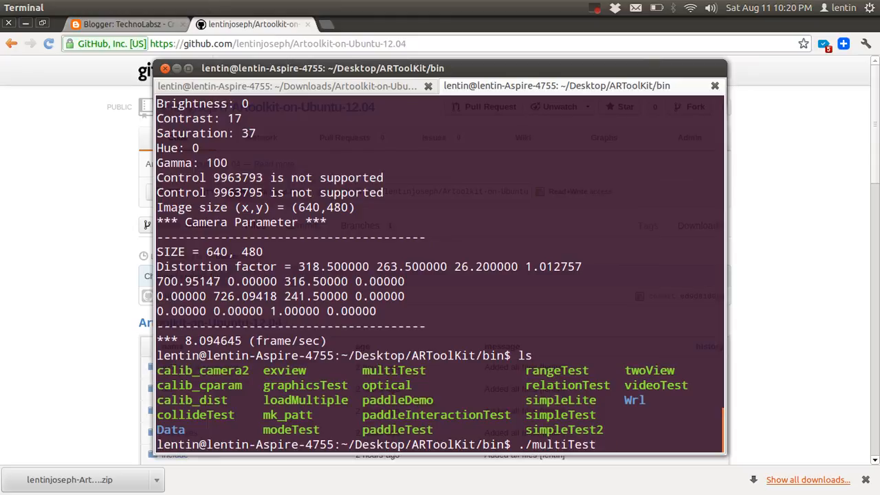
pyautogui.press('Return')
pyautogui.write('./m')
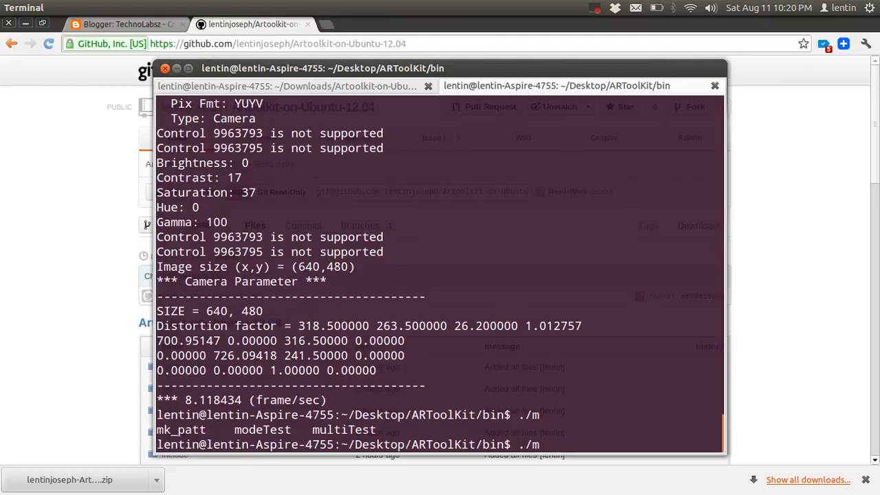
pyautogui.write('k_patt')
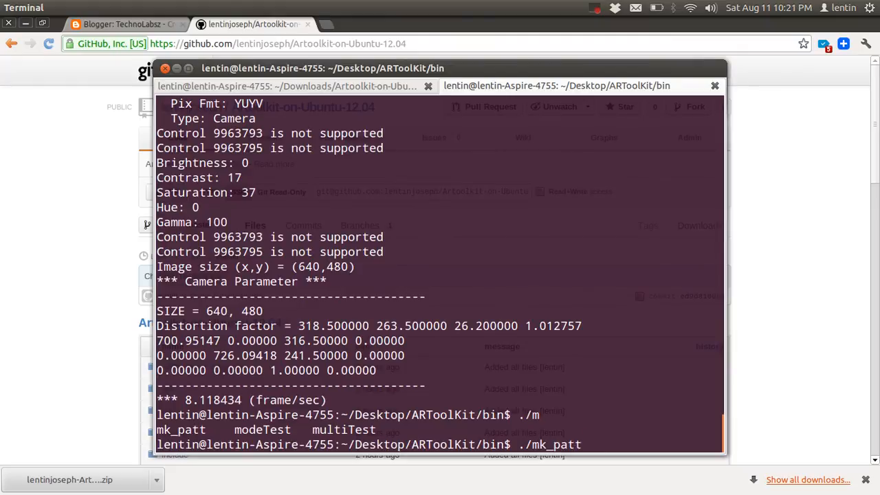
pyautogui.press('Return')
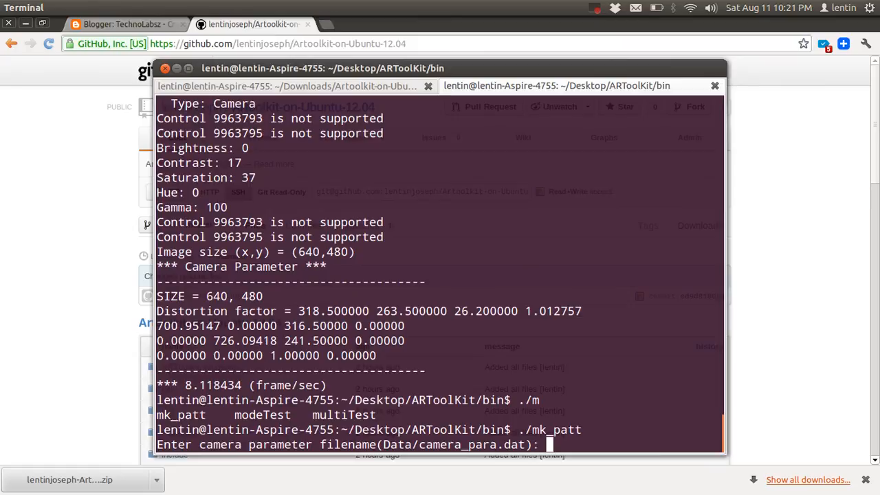